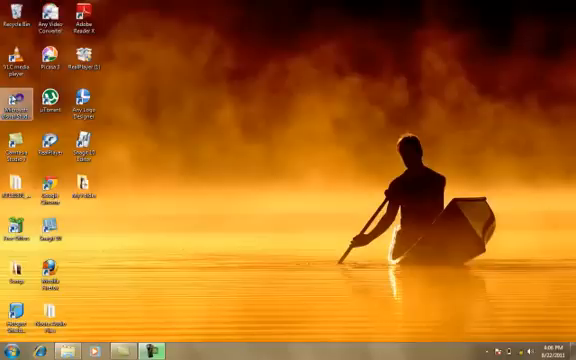
# Launch Visual Studio 2010 from its desktop shortcut.
pyautogui.doubleClick(13, 104)
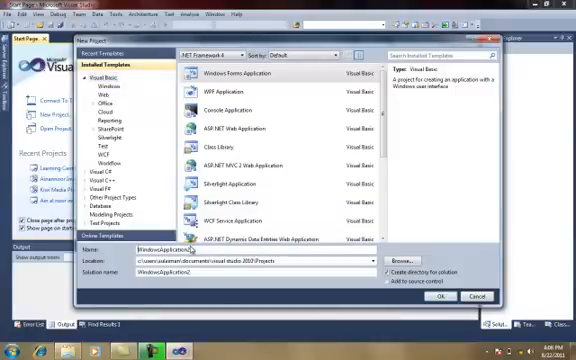
# Name the new Visual Basic Windows Forms project 'Youtube Tutorial'.
pyautogui.write('Y')
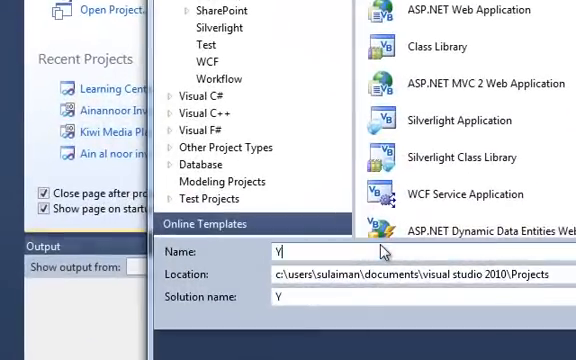
pyautogui.write('outube')
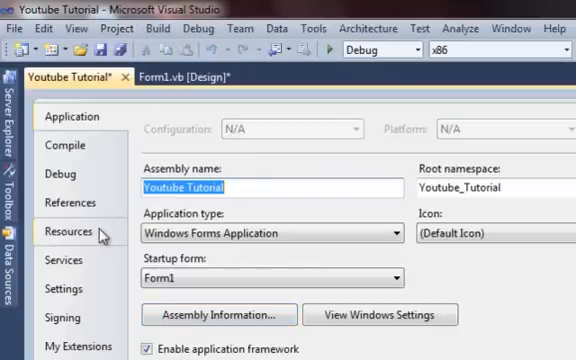
# Switch the project properties to the Resources page.
pyautogui.click(69, 231)
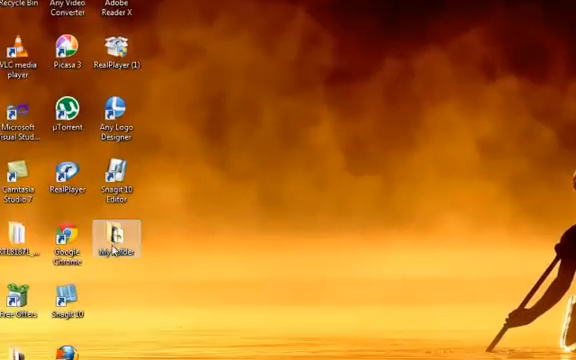
# Browse My Folder in Explorer to the closed_folder and open_folder PNG images.
pyautogui.doubleClick(118, 244)
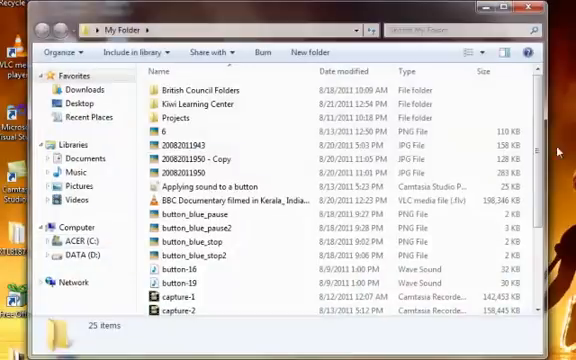
pyautogui.scroll(-3)
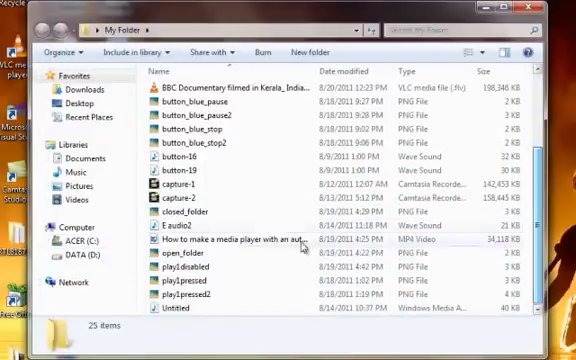
pyautogui.moveTo(230, 227)
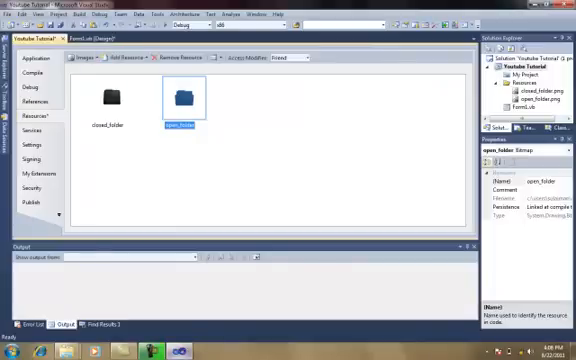
pyautogui.moveTo(157, 214)
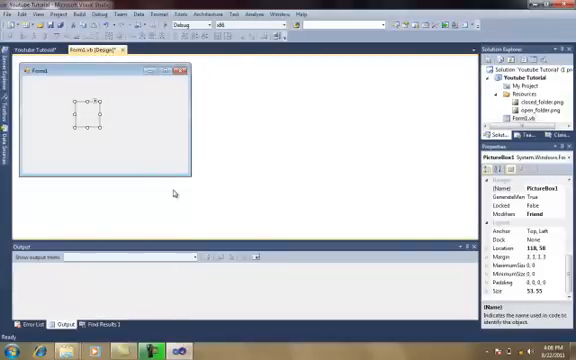
pyautogui.moveTo(101, 130)
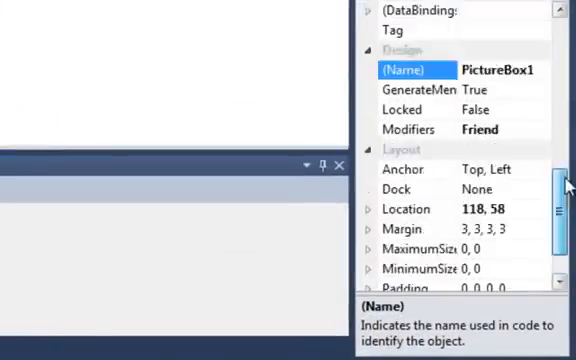
# Bring up the Select Resource chooser for the PictureBox's Image property.
pyautogui.scroll(-3)
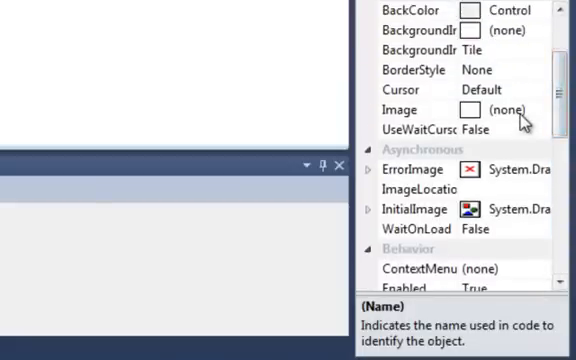
pyautogui.click(399, 109)
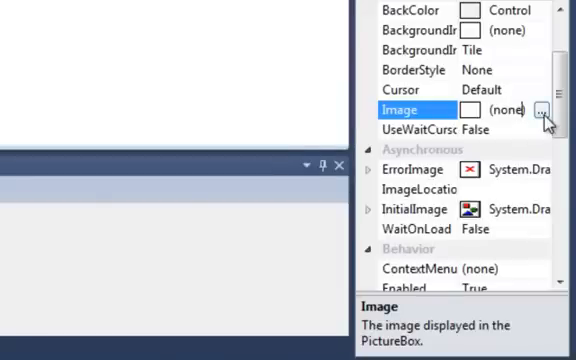
pyautogui.click(538, 109)
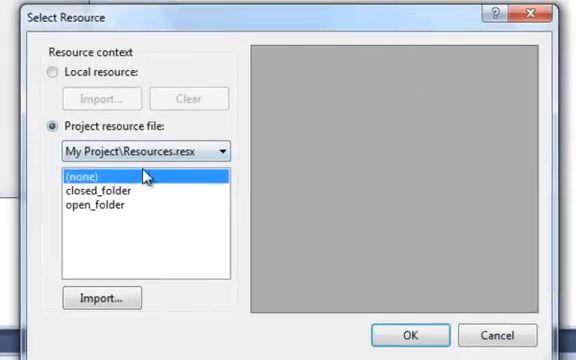
# Set the PictureBox image to the closed_folder project resource.
pyautogui.click(95, 191)
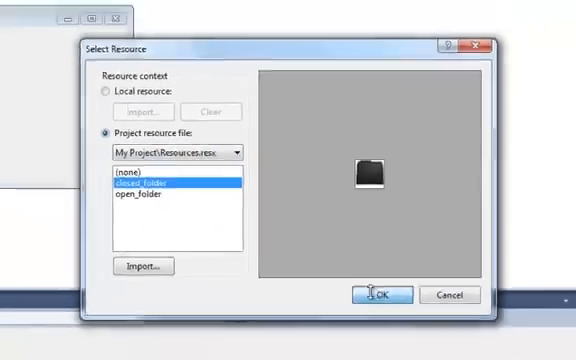
pyautogui.click(382, 294)
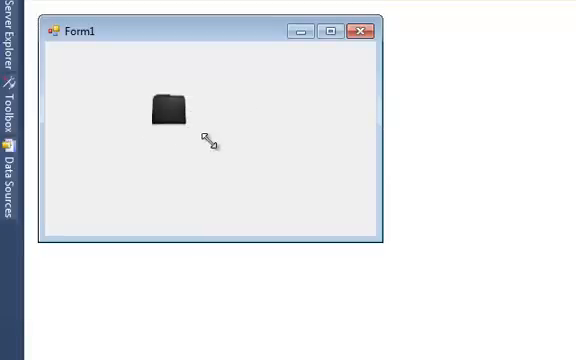
# Generate a PictureBox1_Click handler in Form1's code view.
pyautogui.click(167, 108)
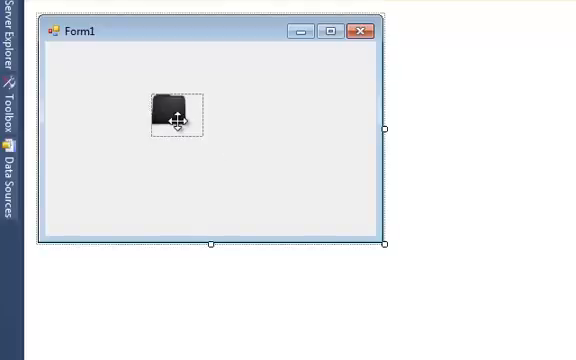
pyautogui.doubleClick(170, 110)
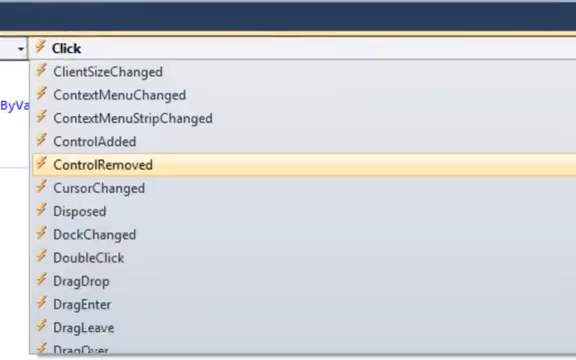
# Add a MouseHover event handler for PictureBox1 from the events list.
pyautogui.scroll(-3)
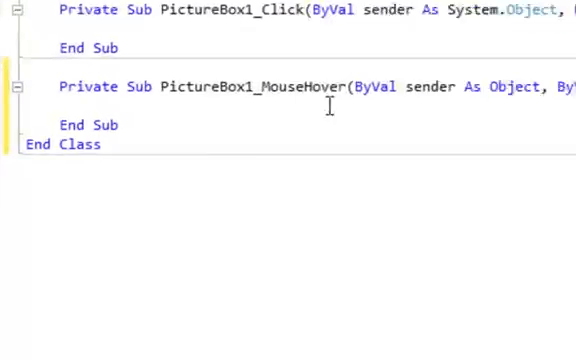
# Declare Dim Image1 As Bitmap = My.Resources.open_folder in the MouseHover handler.
pyautogui.write('Dim')
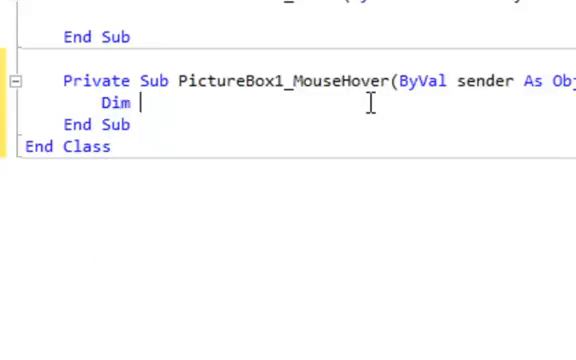
pyautogui.write('Image')
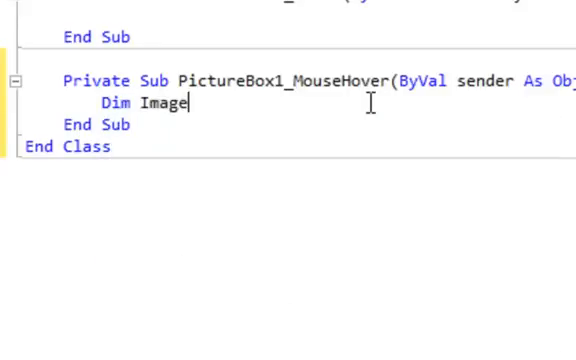
pyautogui.write('1 As')
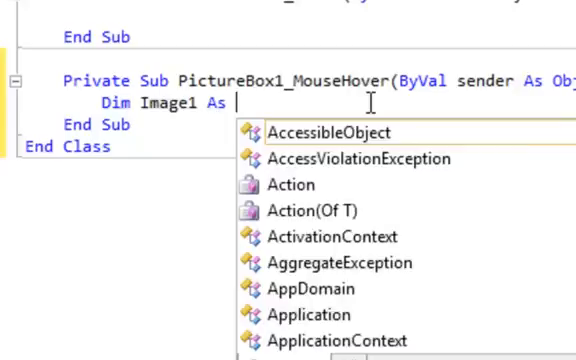
pyautogui.write('Bitmap')
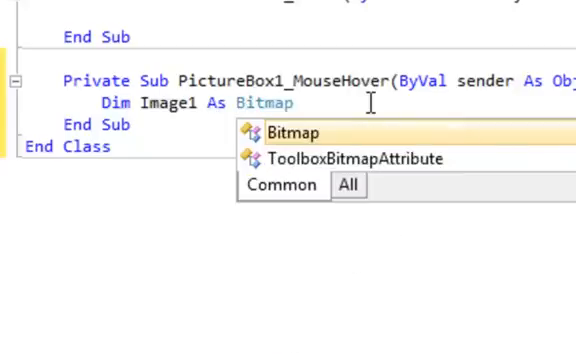
pyautogui.write('=')
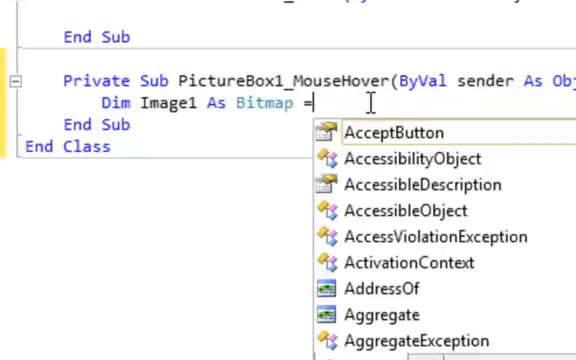
pyautogui.write('My')
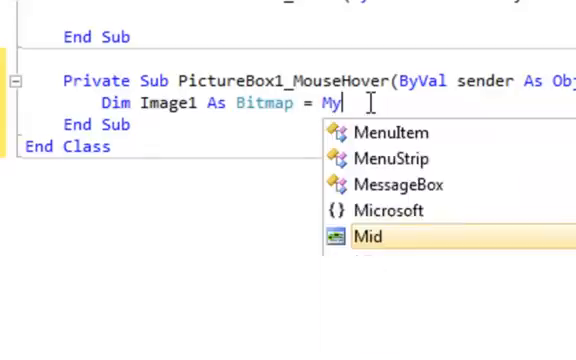
pyautogui.write('.Resource')
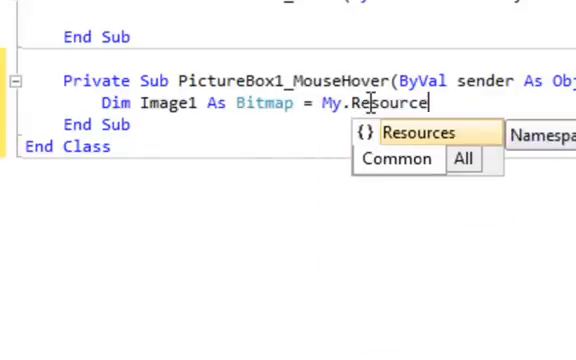
pyautogui.write('.')
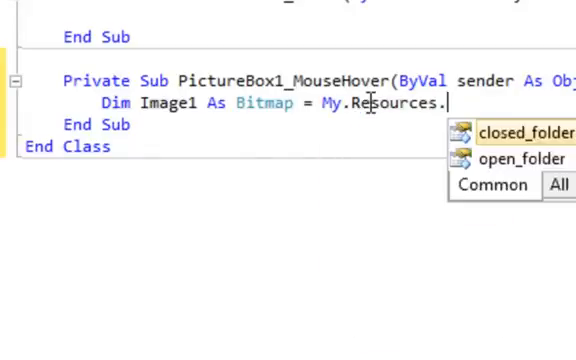
pyautogui.write('op')
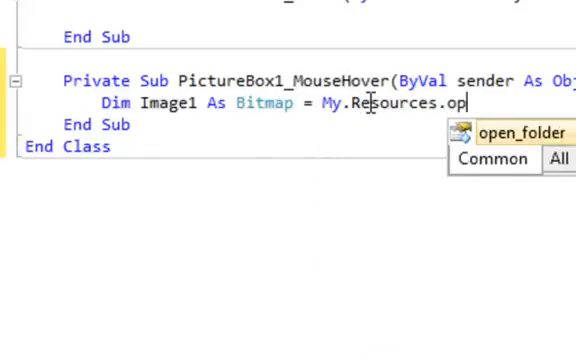
pyautogui.write('en_folder')
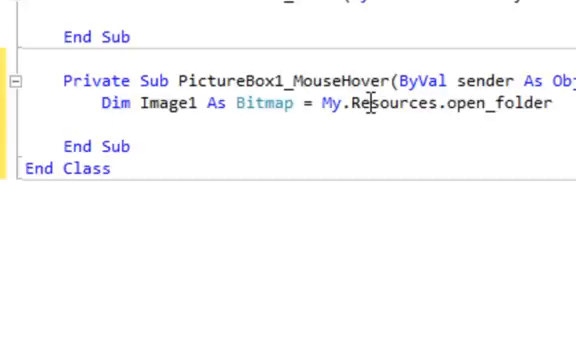
# Assign PictureBox1.Image = Image1 so hovering shows the open folder.
pyautogui.write('PictureBox1.')
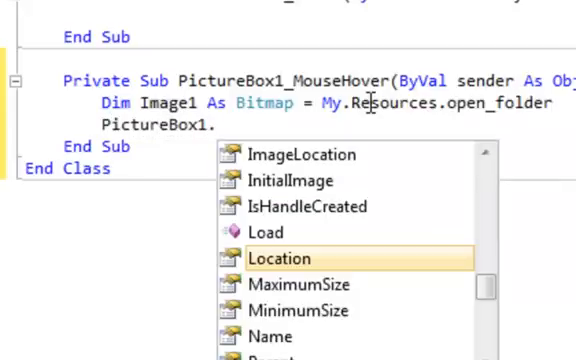
pyautogui.write('Image')
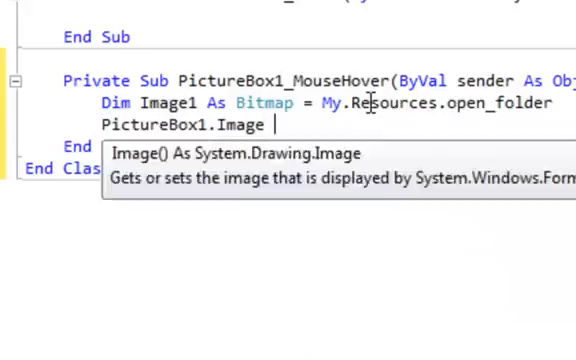
pyautogui.write('= Image1')
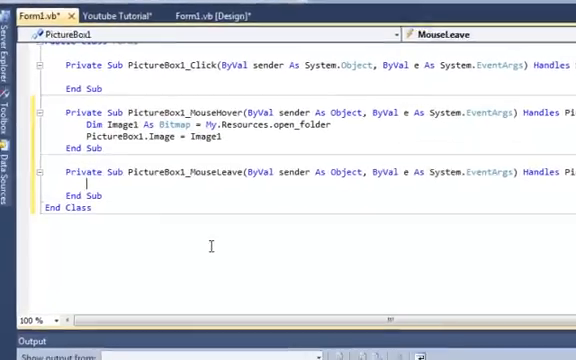
# Declare Dim Image2 As Bitmap = My.Resources.closed_folder in the MouseLeave handler.
pyautogui.write('Dim Image2')
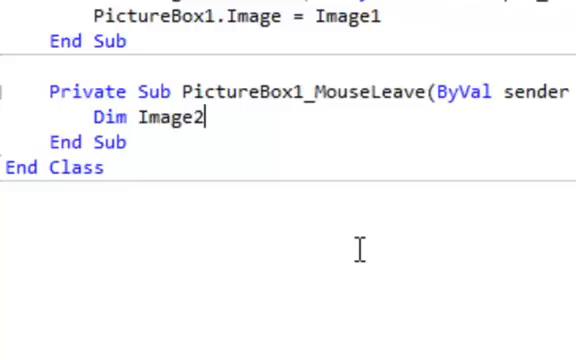
pyautogui.write('As Bitmap =')
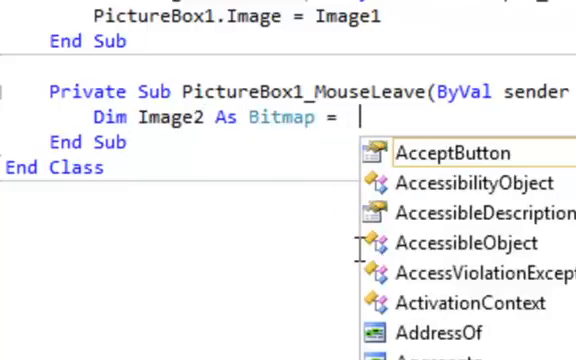
pyautogui.write('My')
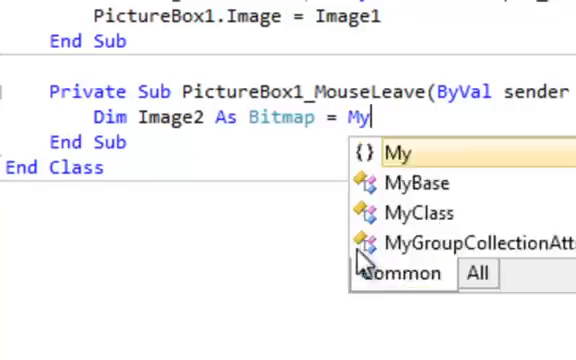
pyautogui.write('.Resources')
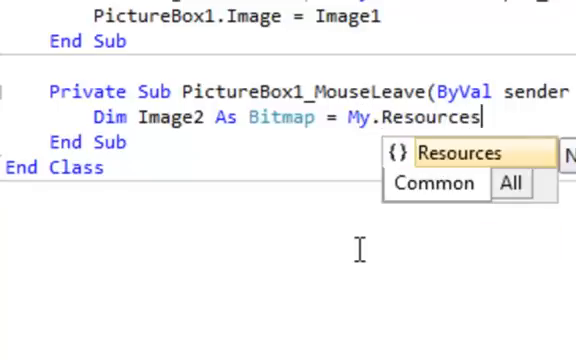
pyautogui.write('.closed_f')
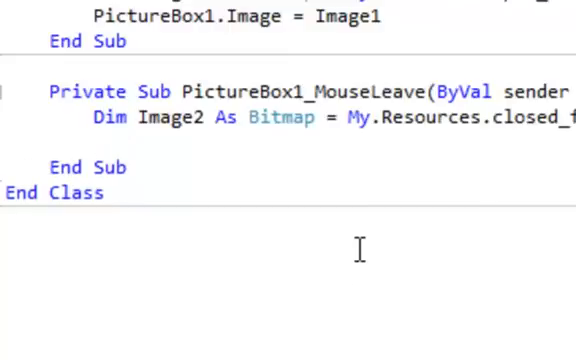
# Assign PictureBox1.Image = Image2 so leaving restores the closed folder.
pyautogui.write('P')
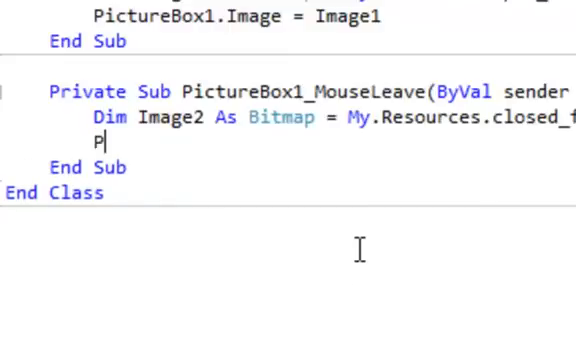
pyautogui.write('ict')
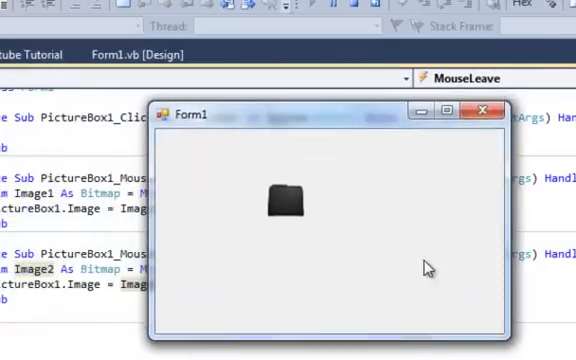
pyautogui.moveTo(228, 275)
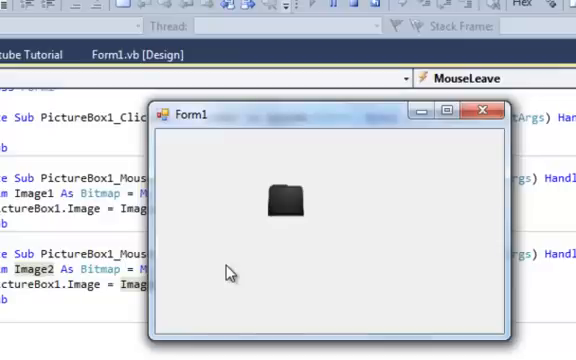